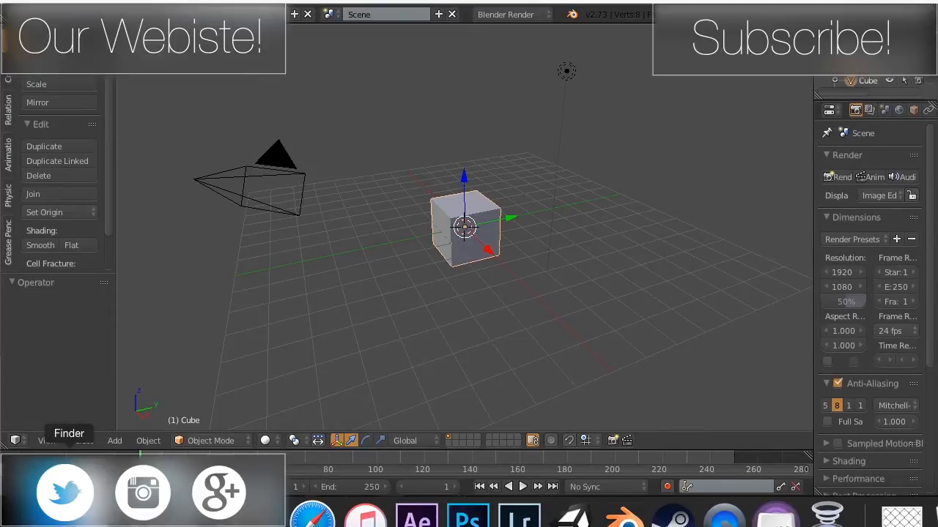
mouse_move(330, 318)
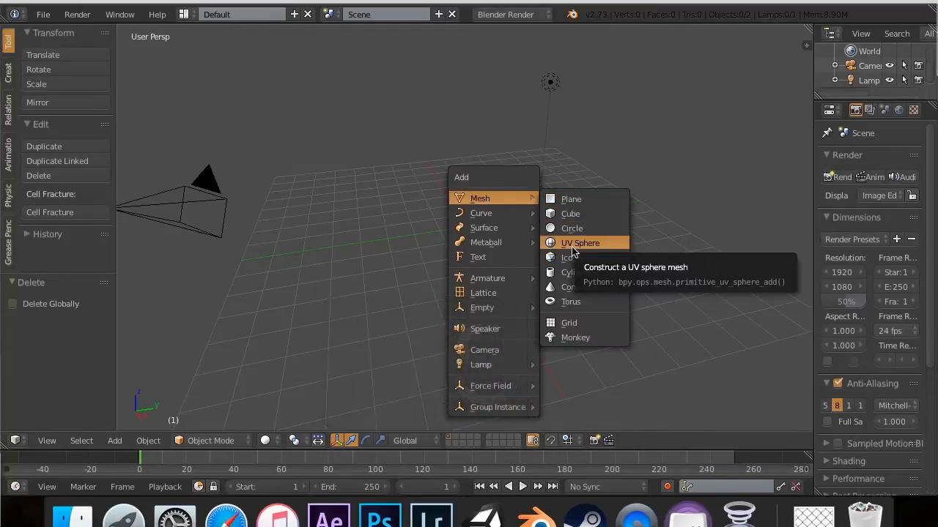
- Add a UV sphere with 32 segments and 16 rings at the scene origin
click(580, 242)
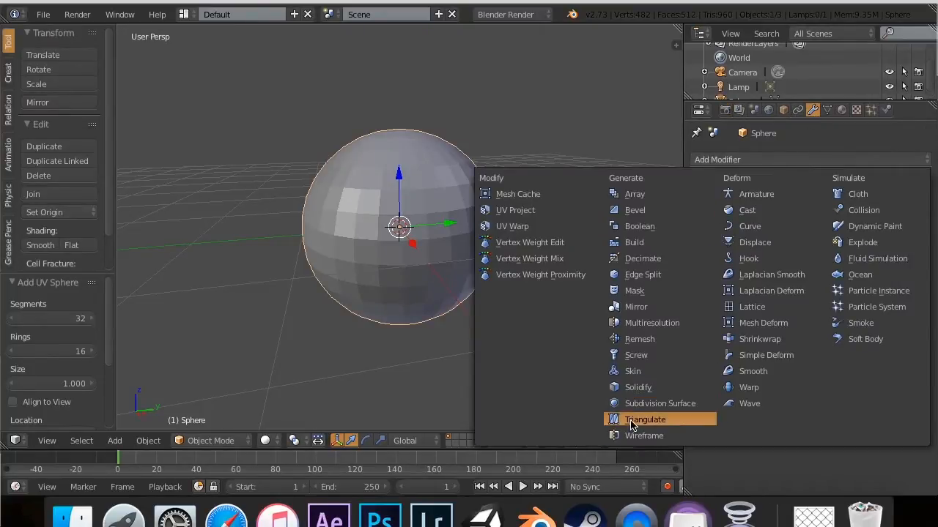
- Add a Triangulate modifier with the Fixed quad method and apply it
click(645, 419)
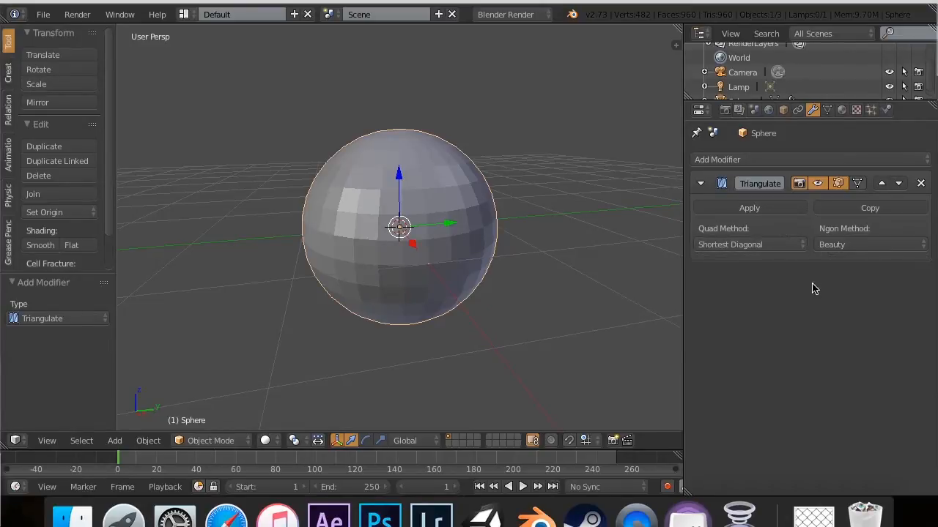
click(868, 244)
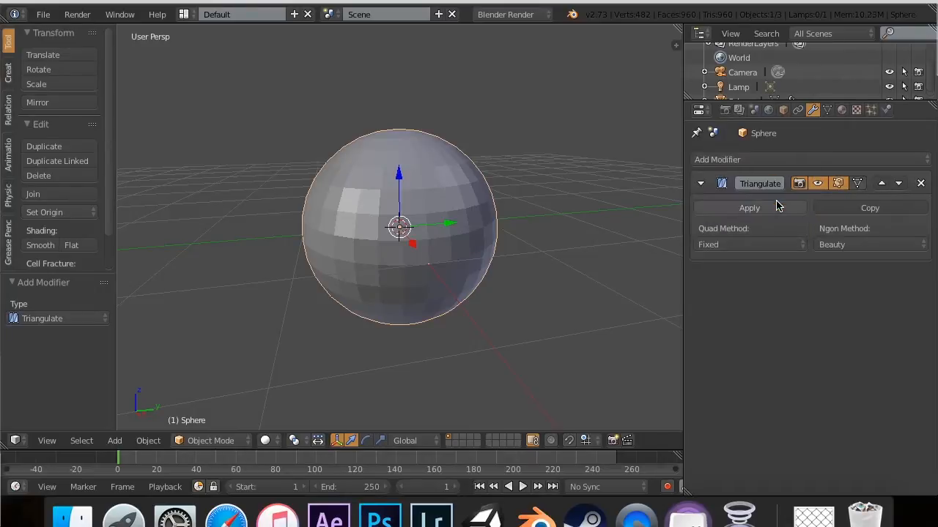
click(749, 244)
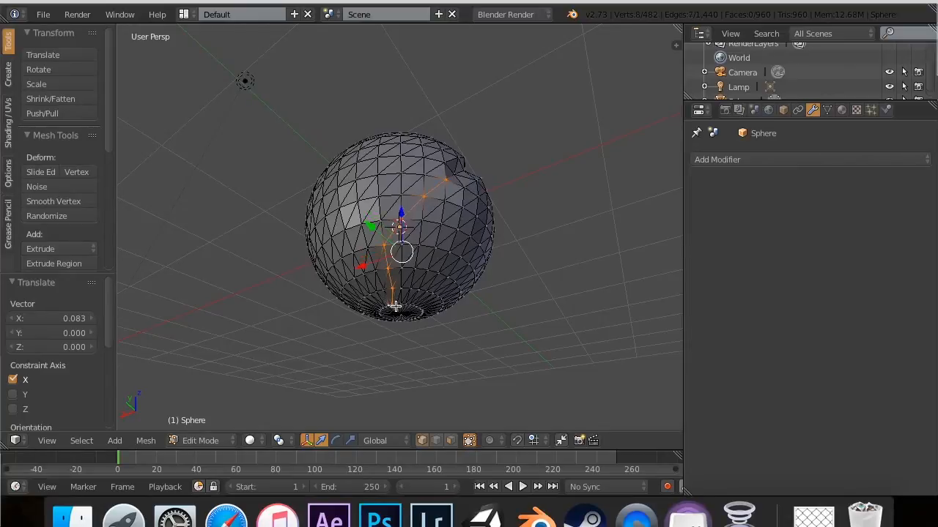
- Zoom into the edit-mode mesh and undo the accidental vertex moves
scroll(up, 3)
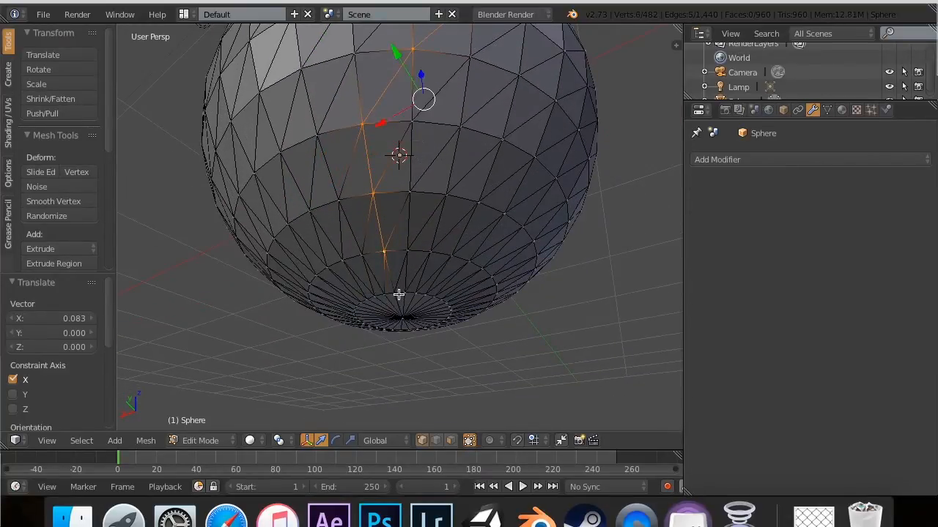
key(cmd+z)
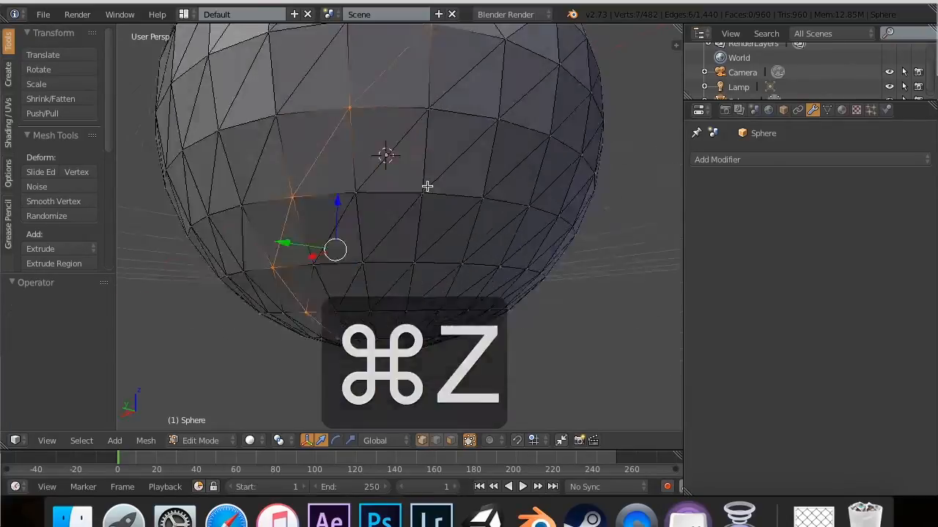
key(cmd+z)
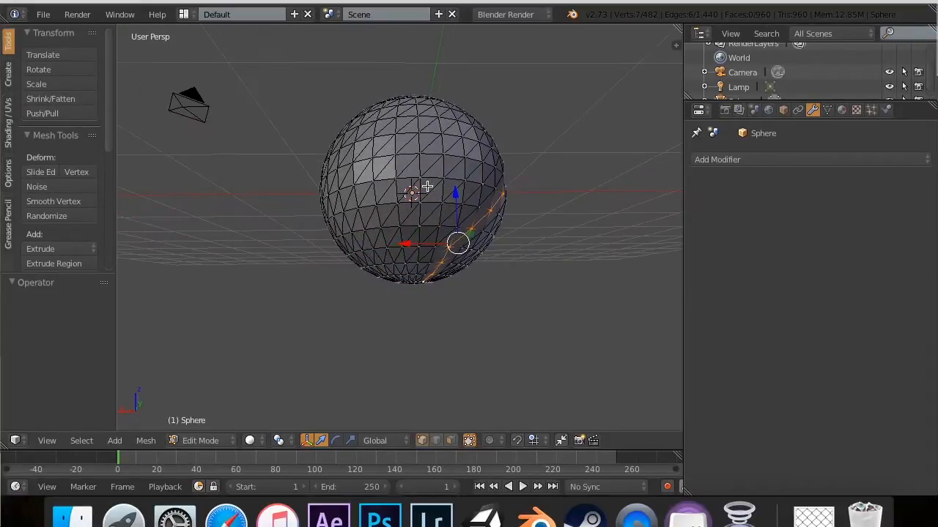
key(cmd+z)
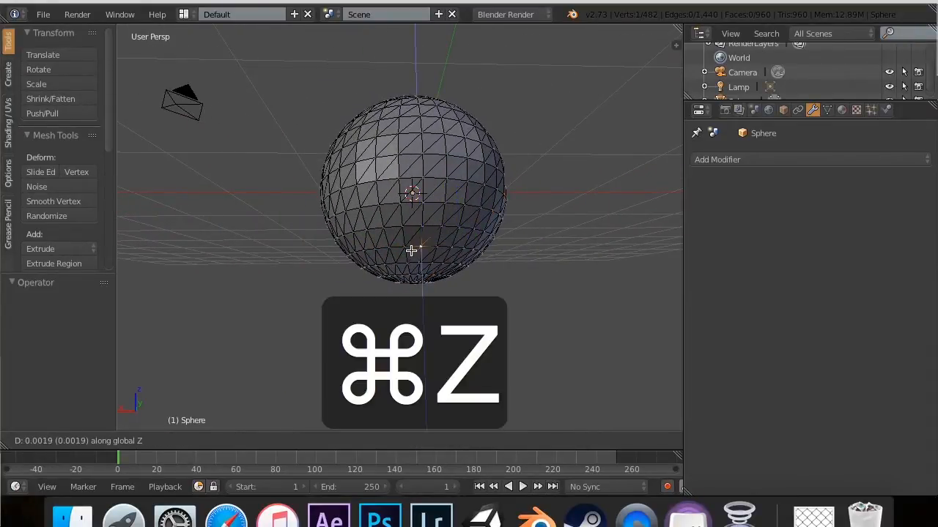
key(cmd+z)
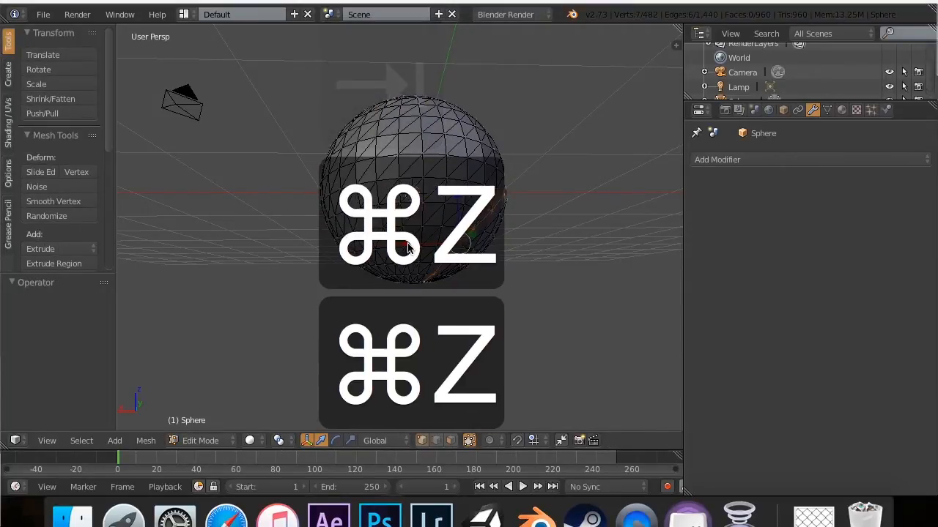
key(cmd+z)
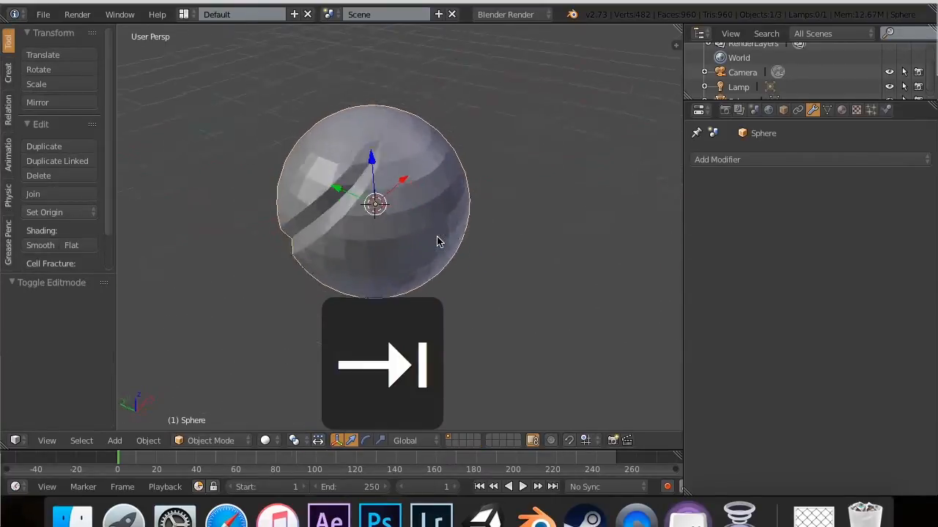
- Shade the sphere smooth and subdivide the whole mesh in Edit Mode
click(39, 245)
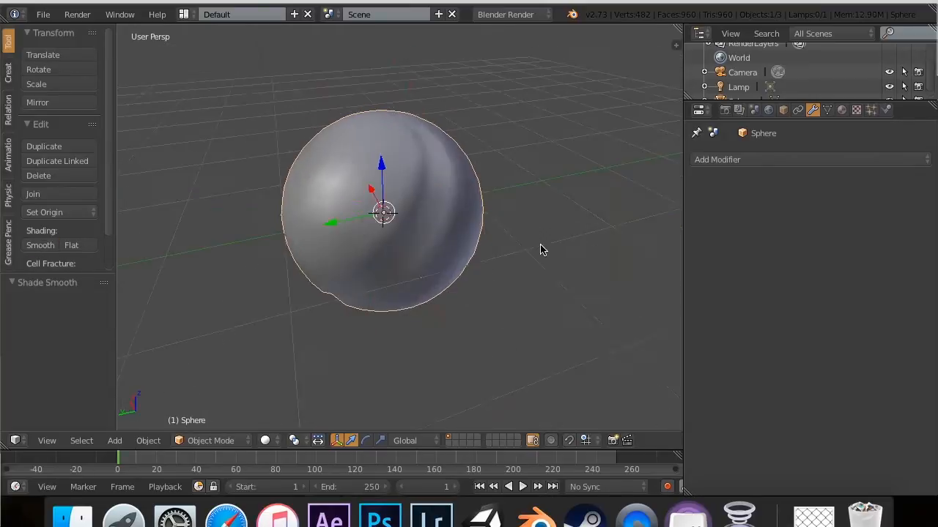
key(Tab)
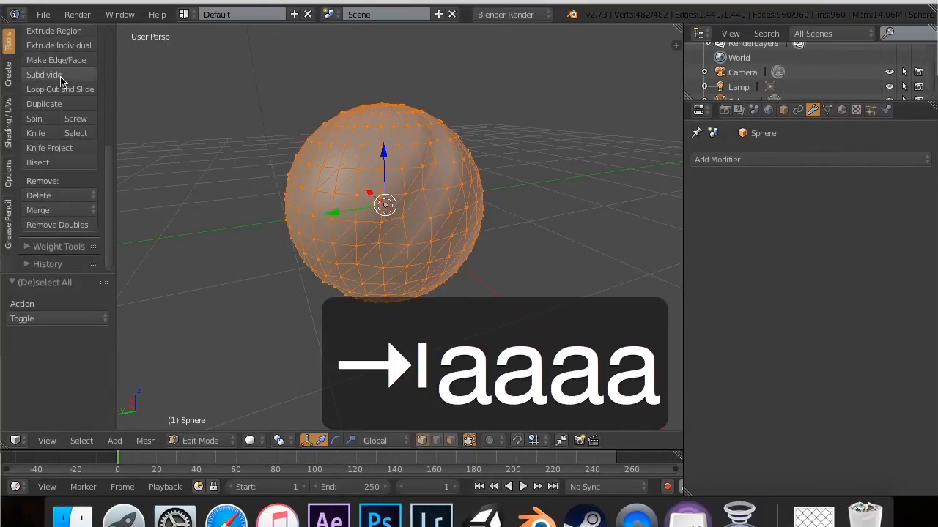
click(44, 74)
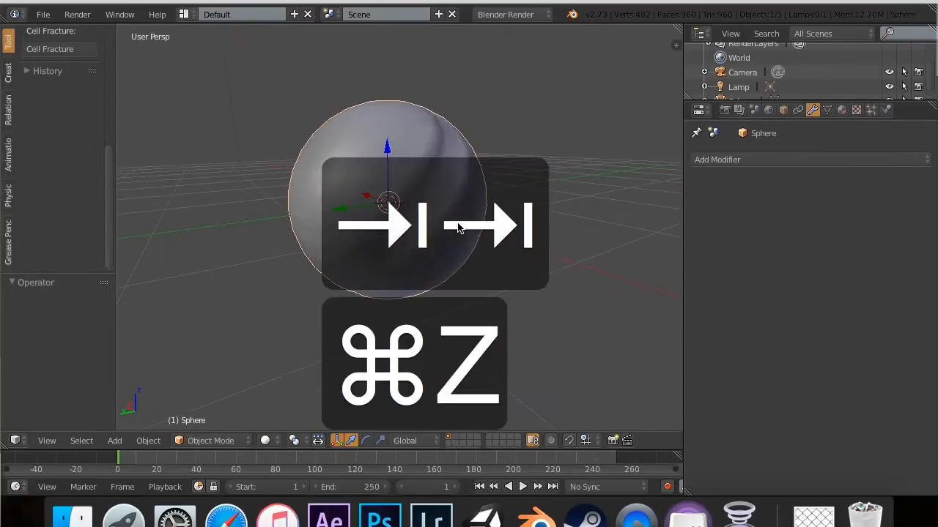
- Undo the subdivision, smoothing and earlier vertex edits, returning to flat facets
key(cmd+z)
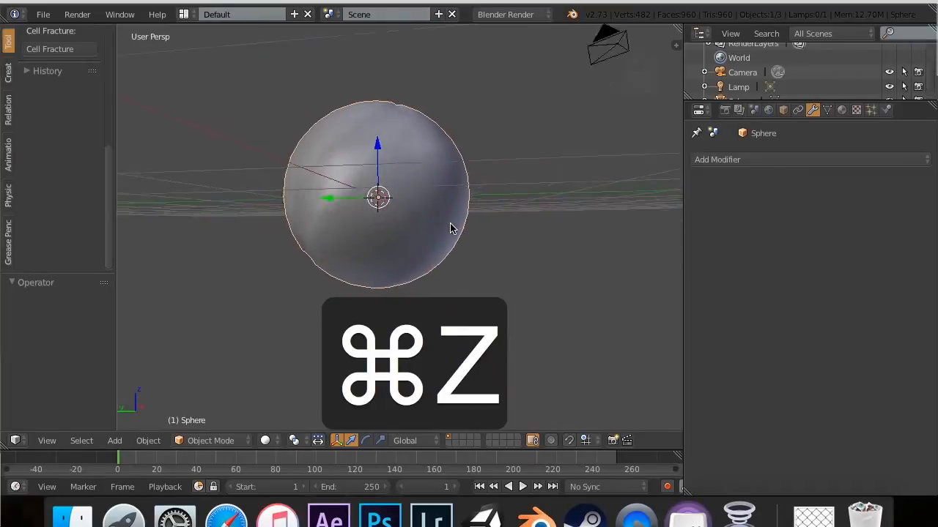
key(cmd+z)
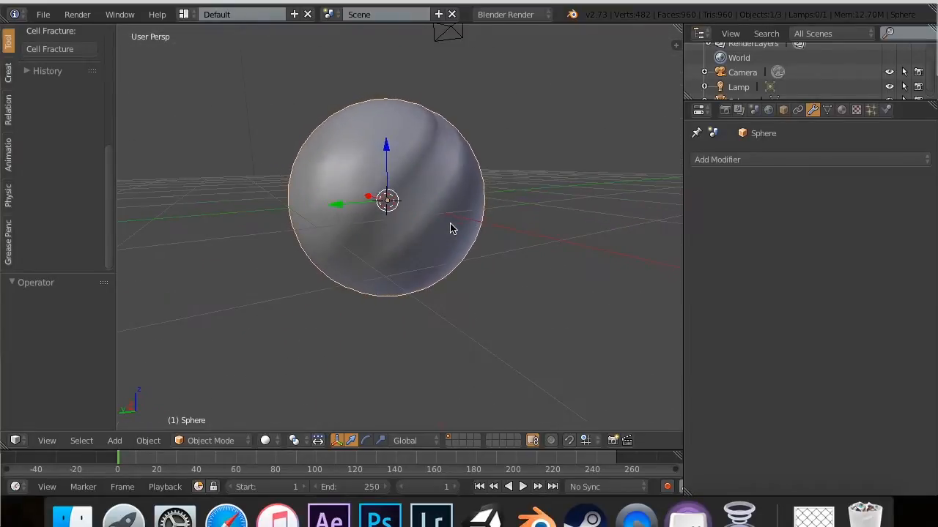
key(Tab)
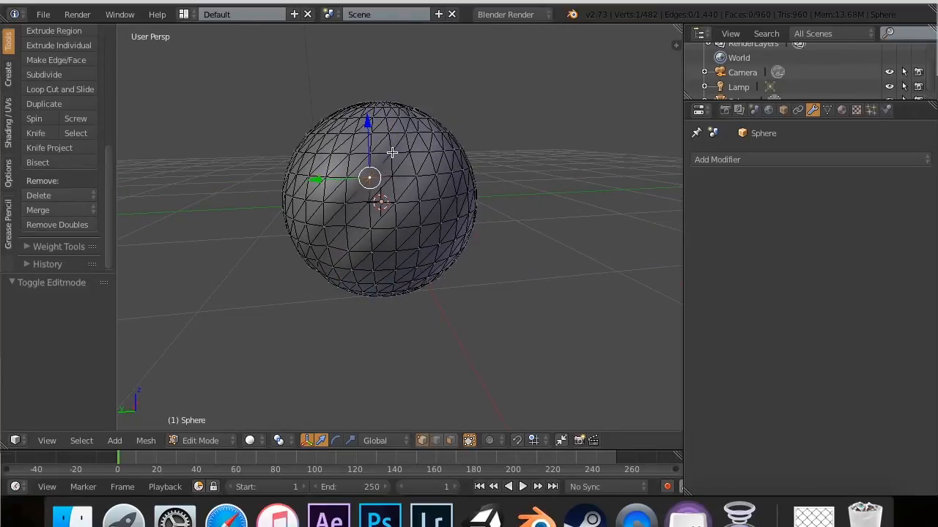
key(cmd+z)
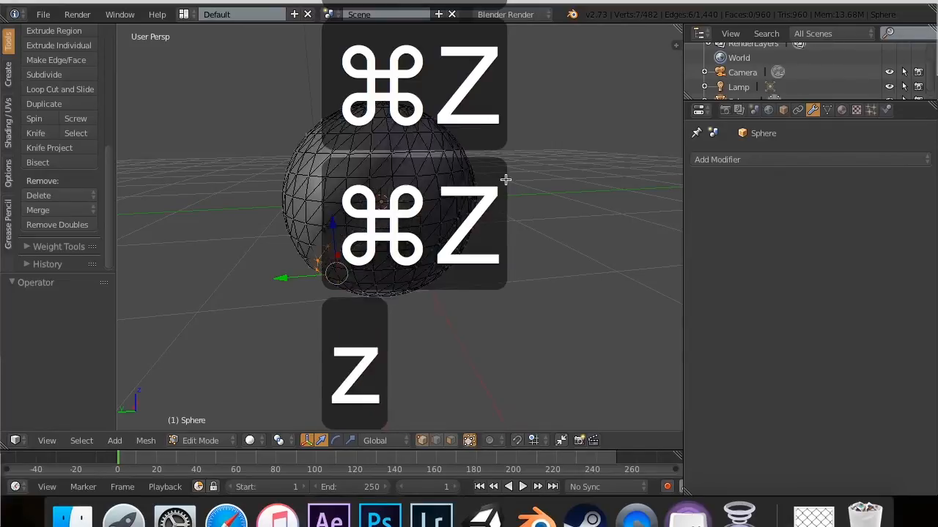
key(cmd+z)
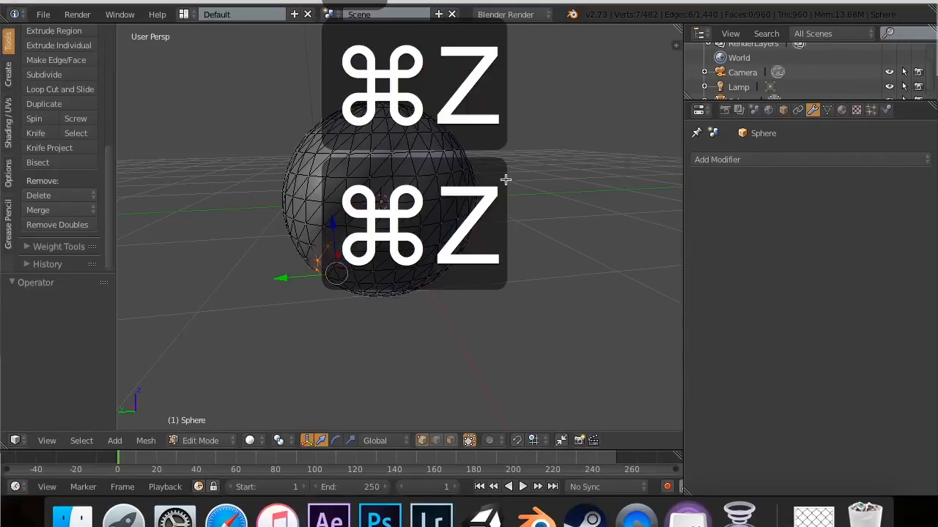
key(Tab)
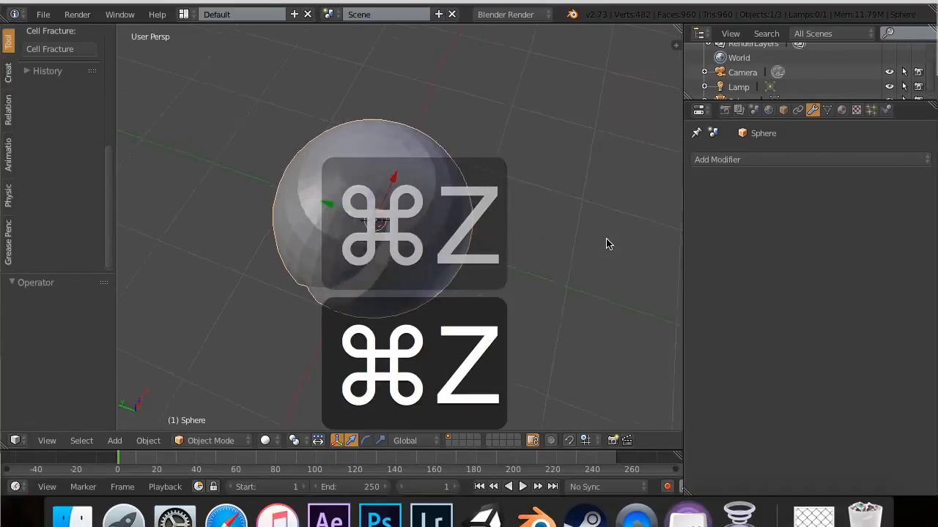
key(cmd+z)
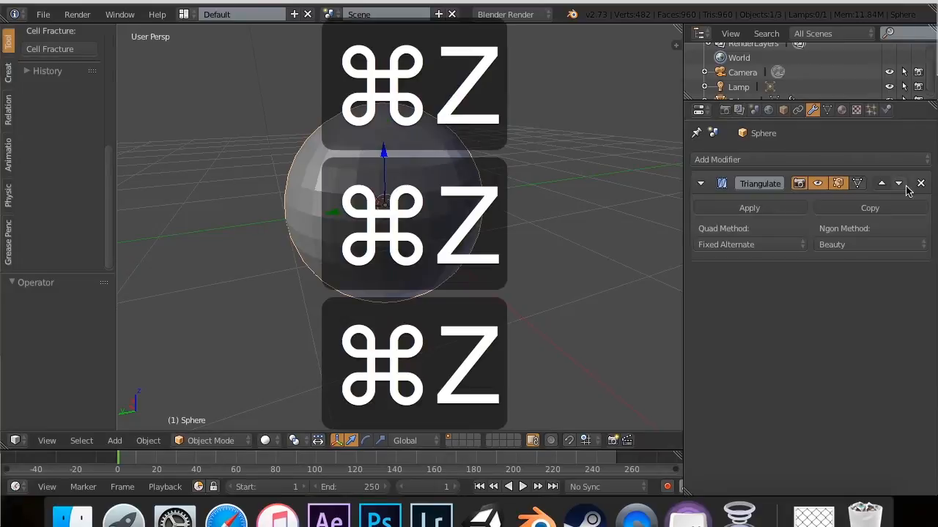
- Remove the Triangulate modifier and add a Build modifier (start 1, length 100)
click(733, 158)
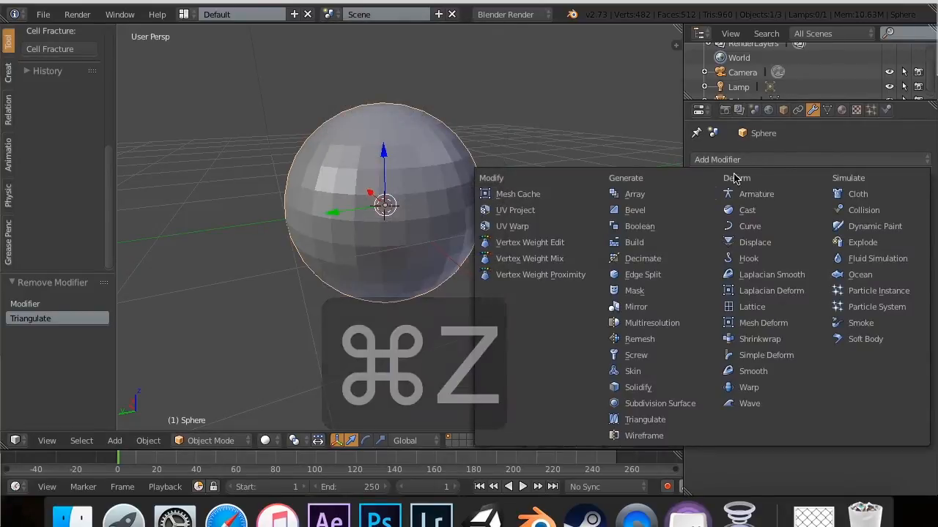
mouse_move(635, 242)
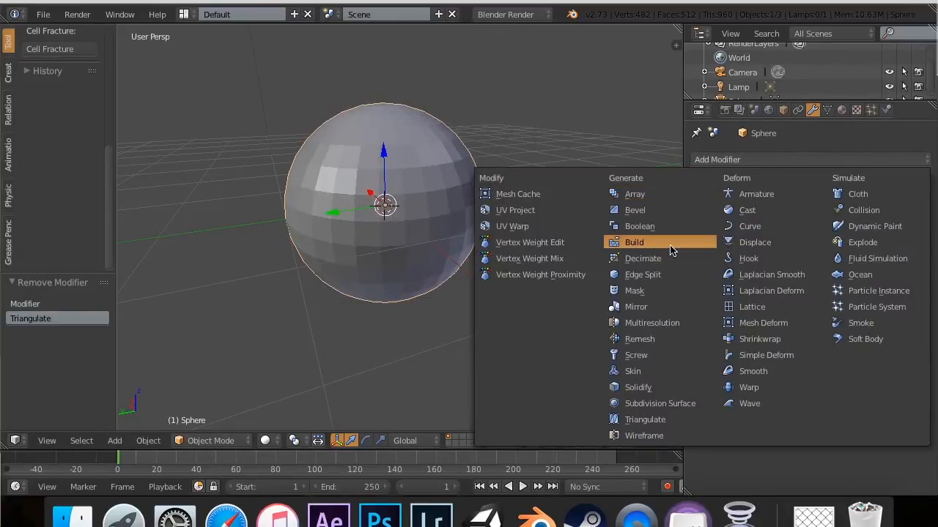
click(634, 242)
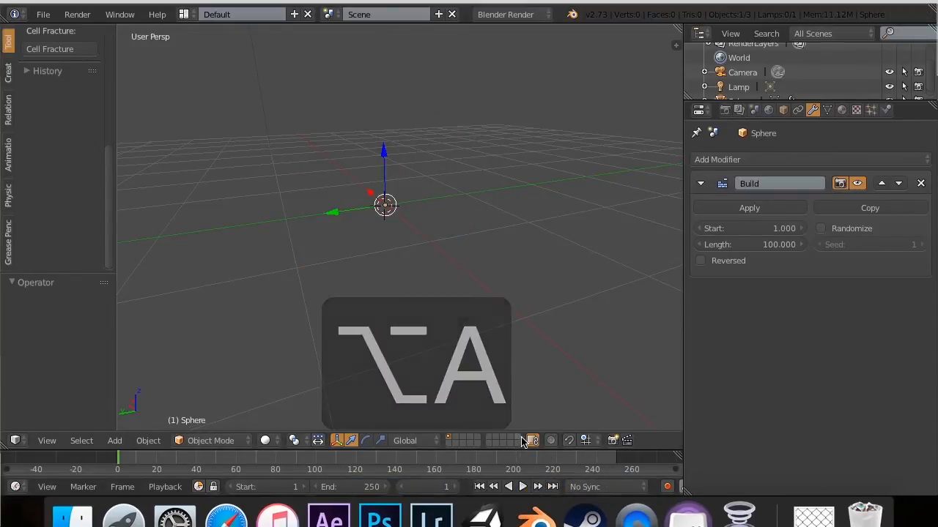
- Enable Reversed on the Build modifier, set length 50, and preview playback
click(522, 485)
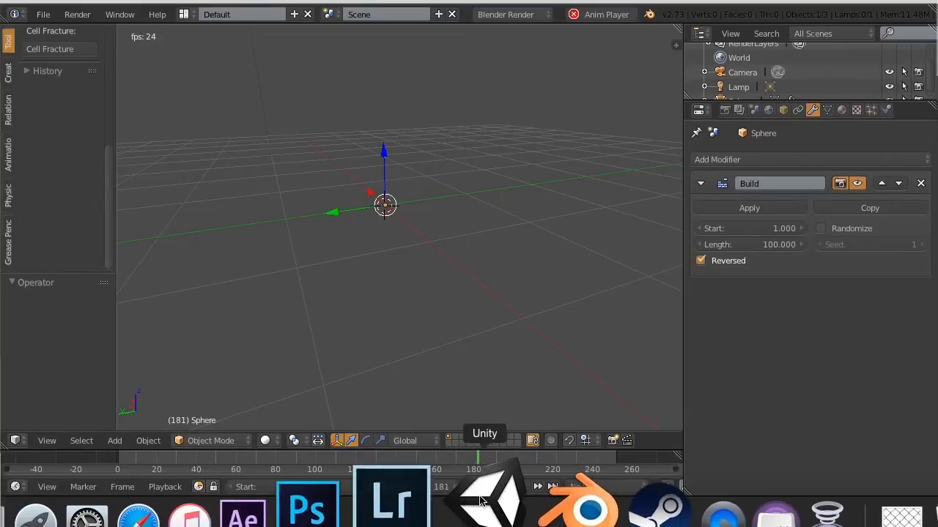
click(522, 486)
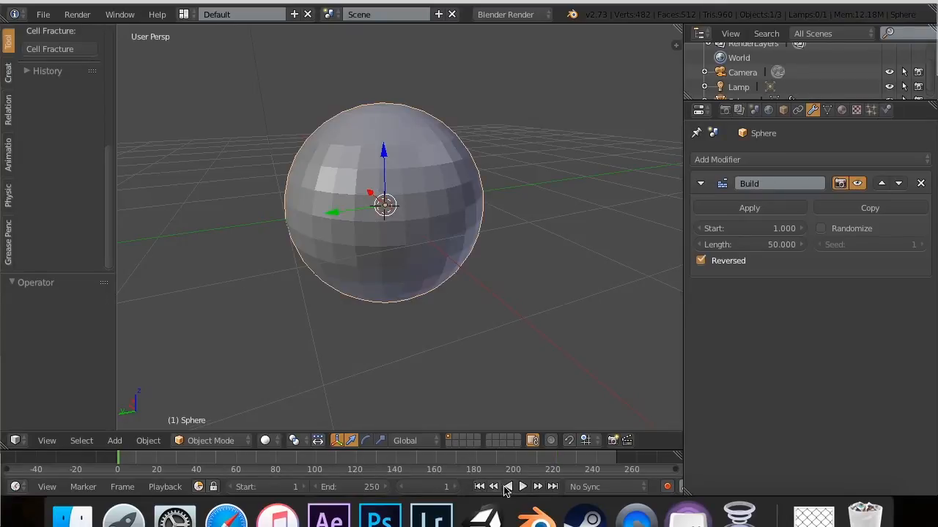
click(522, 487)
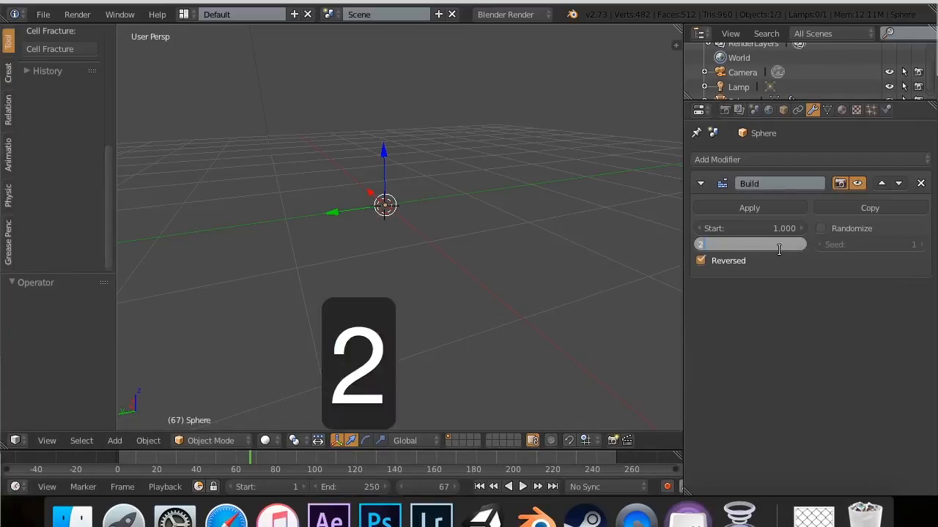
- Enter 29.970 as the Build modifier's length
text(29.970)
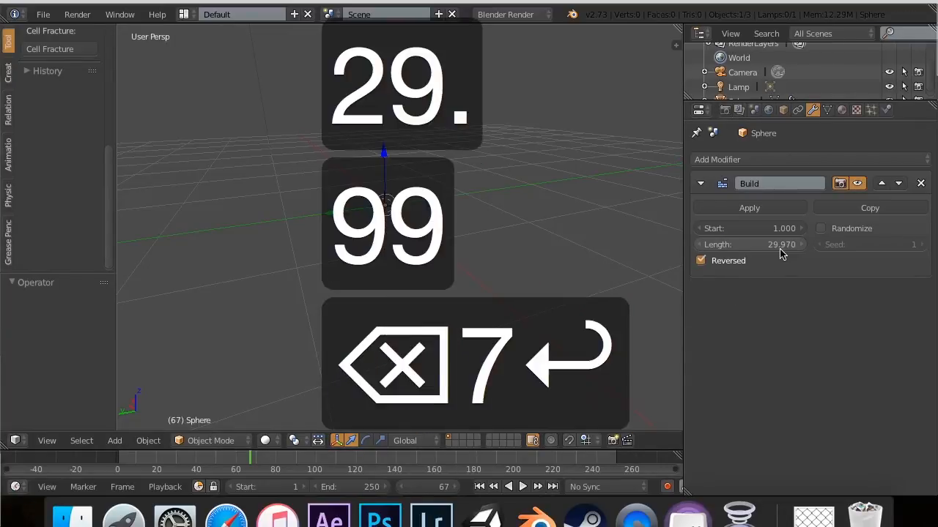
click(522, 486)
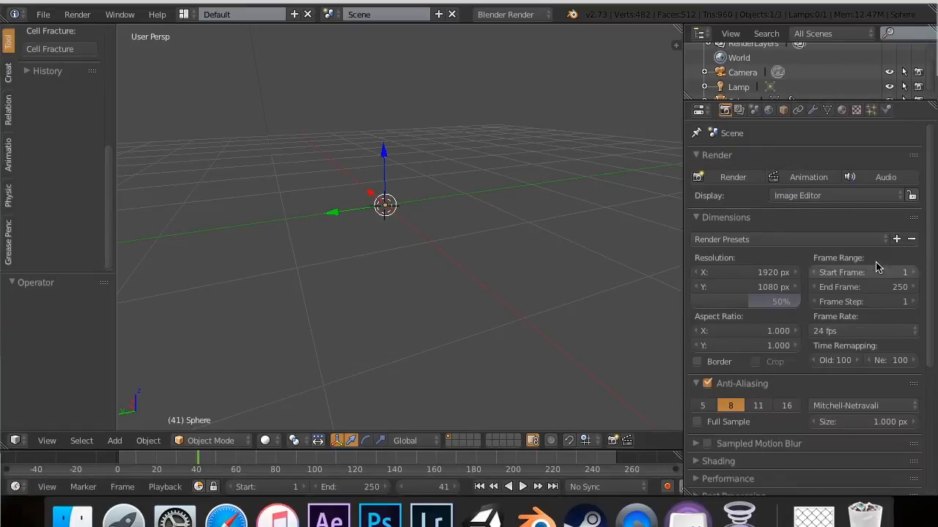
- Pick the 29.97 fps frame rate preset, then play and stop the animation
click(863, 331)
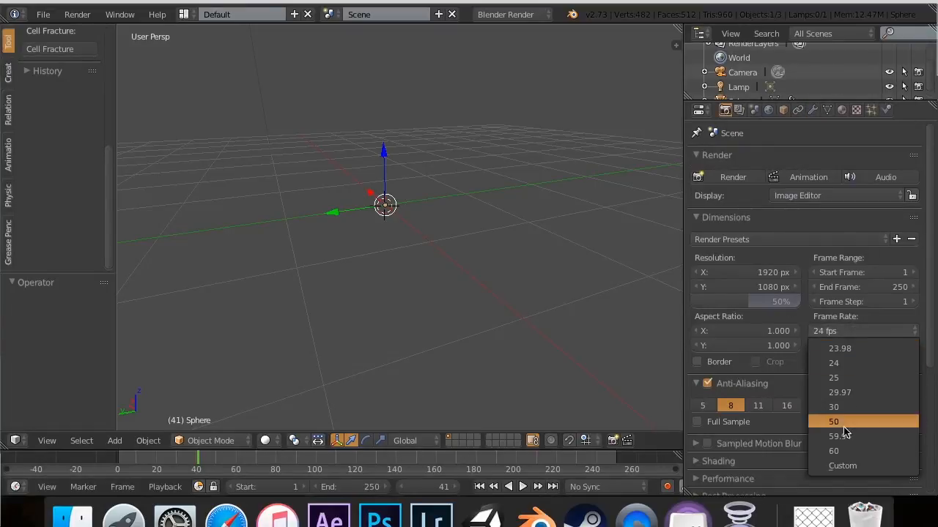
click(839, 392)
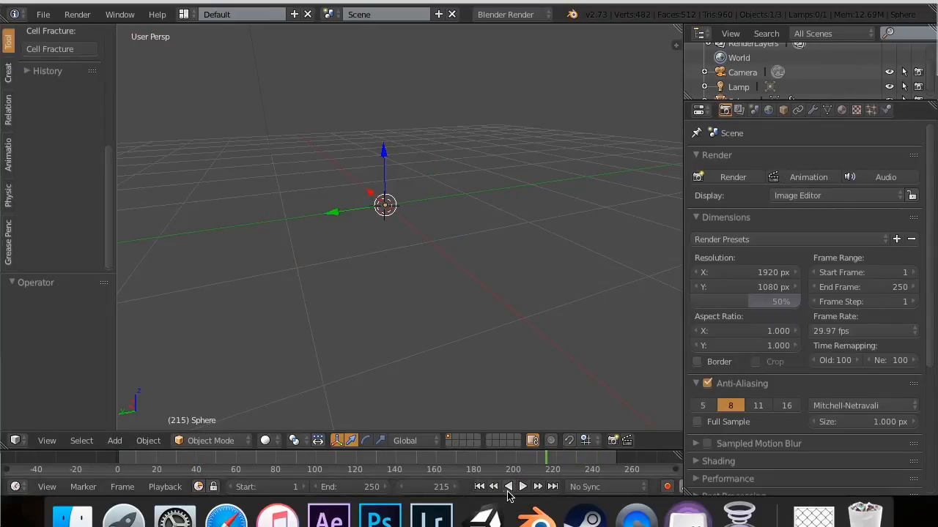
click(522, 486)
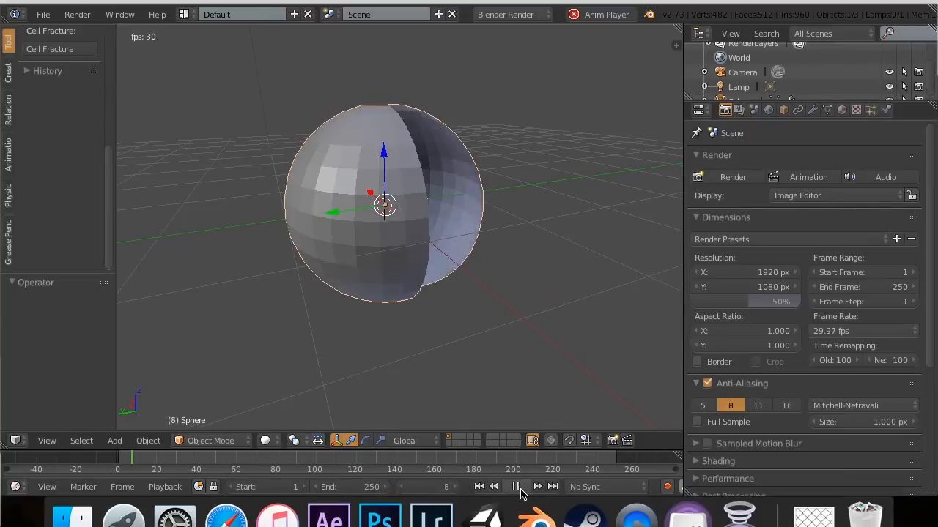
click(515, 486)
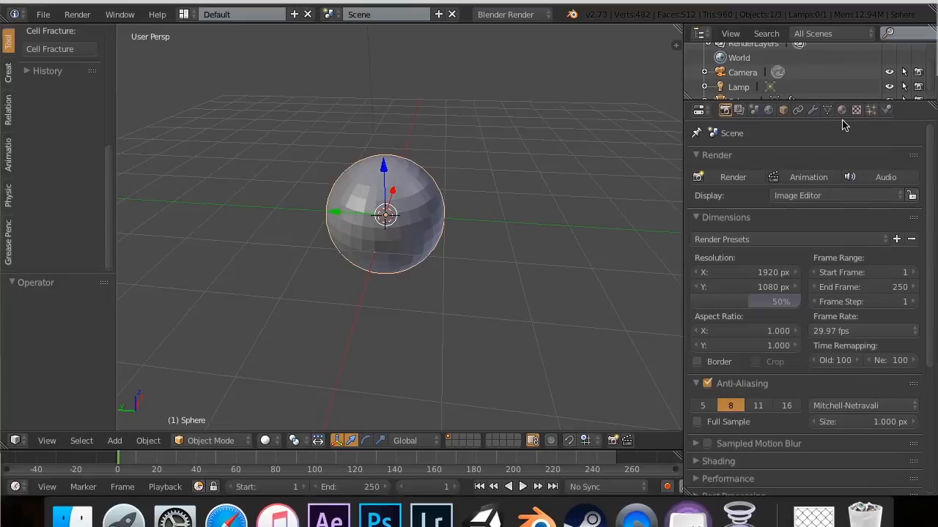
- Add a Triangulate modifier and switch its quad method to Fixed Alternate
click(812, 109)
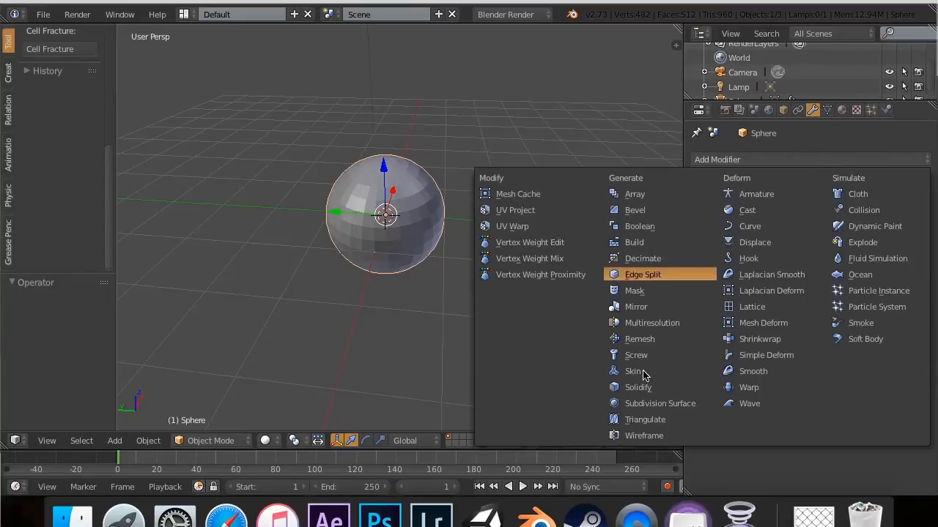
click(634, 243)
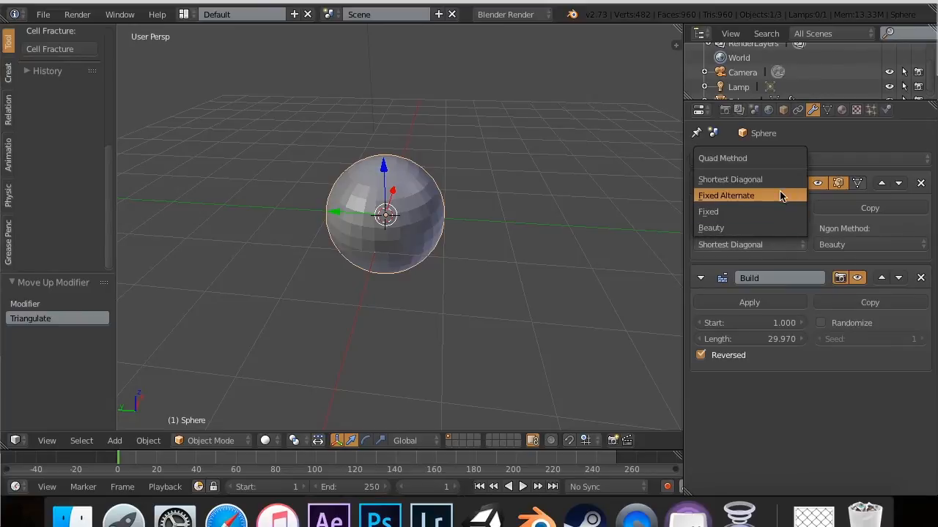
click(726, 195)
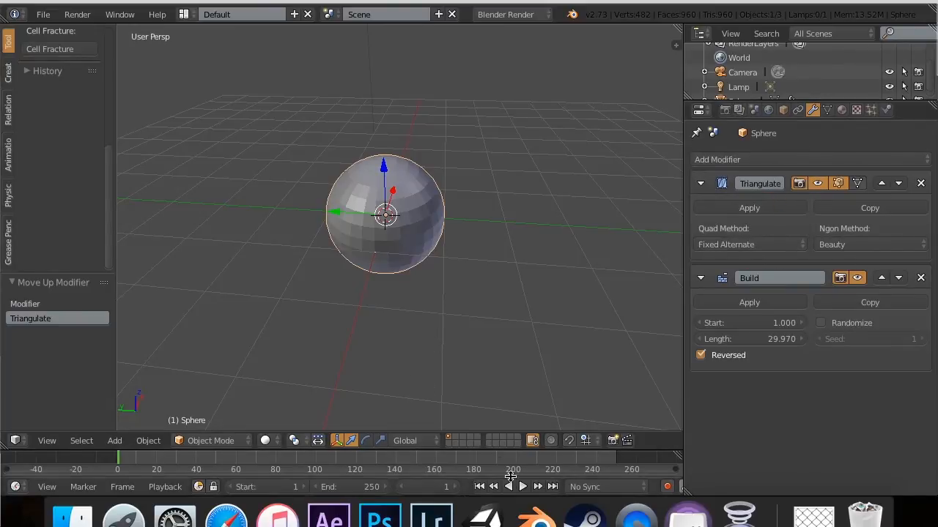
- Play and stop the animation repeatedly to compare the triangulation methods
click(522, 487)
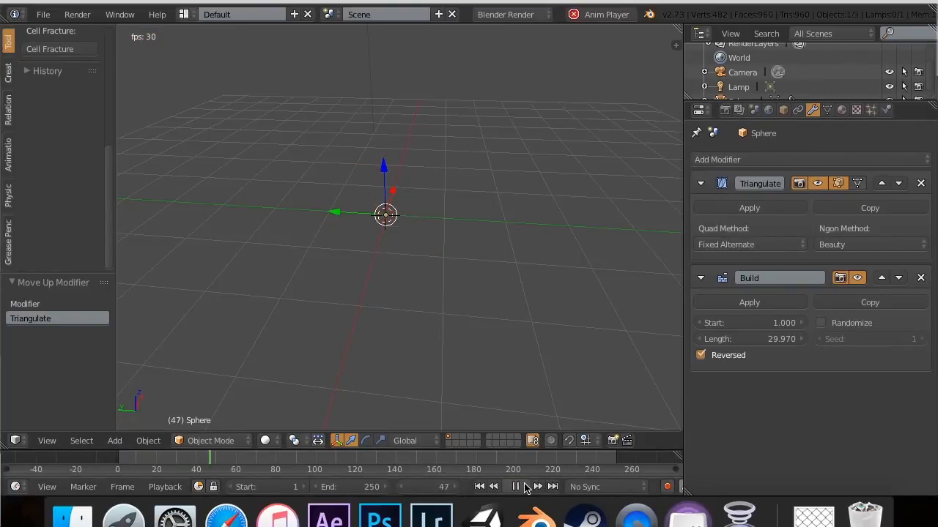
click(522, 486)
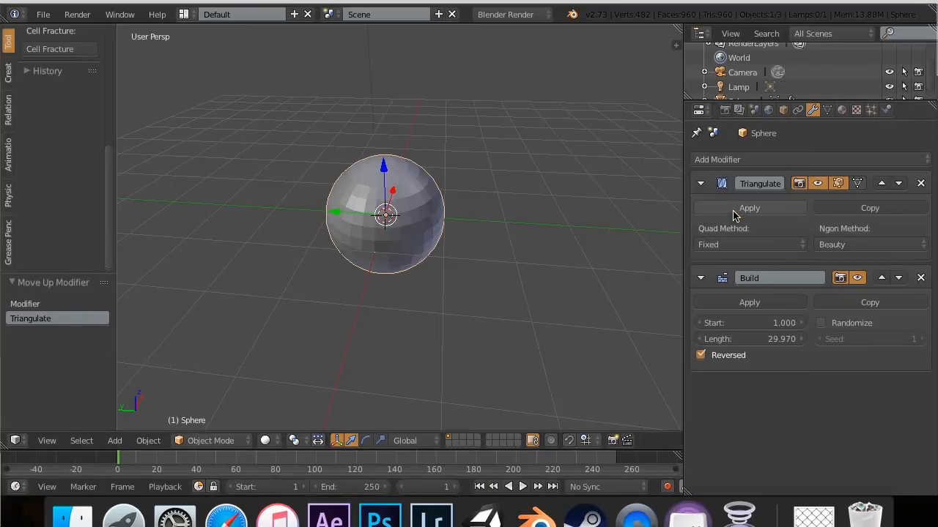
click(522, 486)
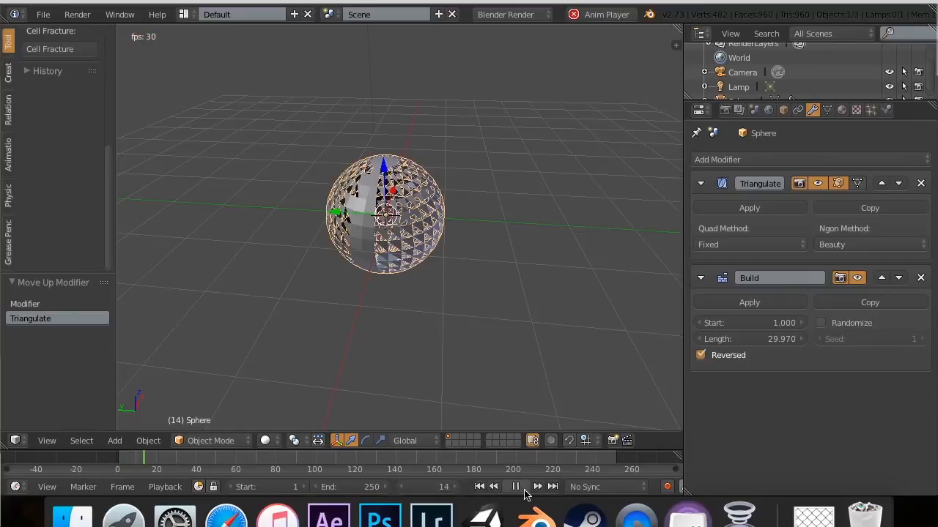
click(739, 244)
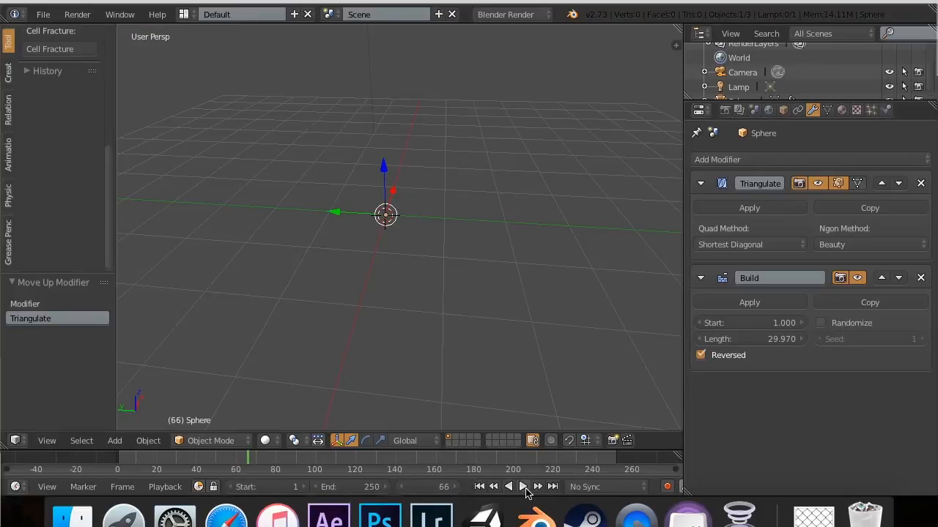
click(522, 486)
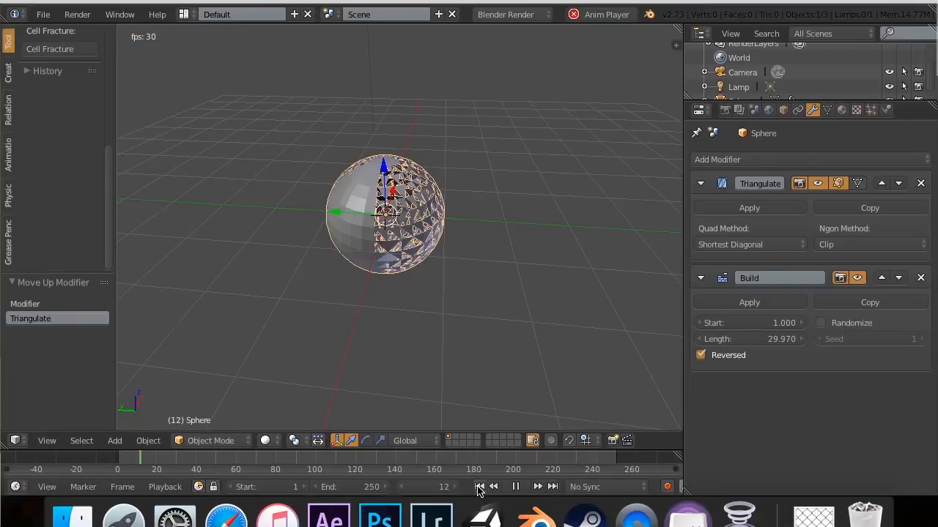
click(515, 486)
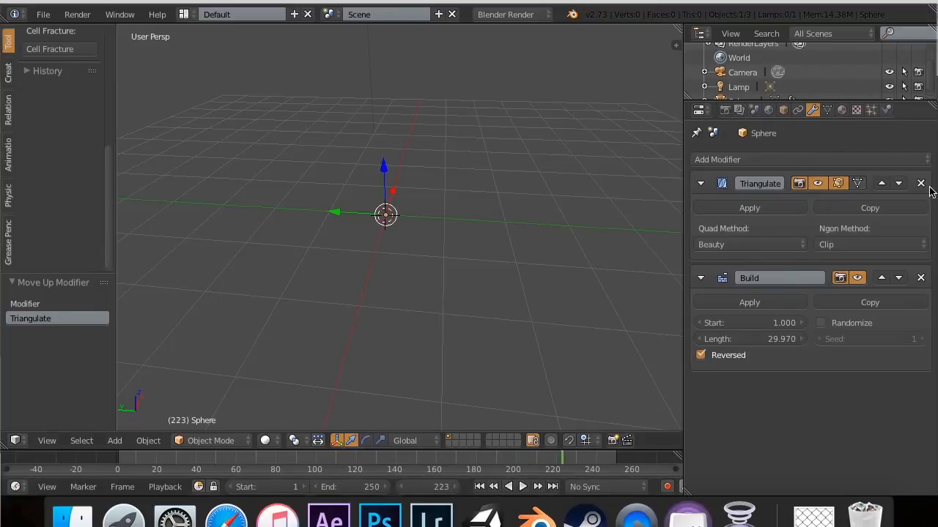
mouse_move(921, 278)
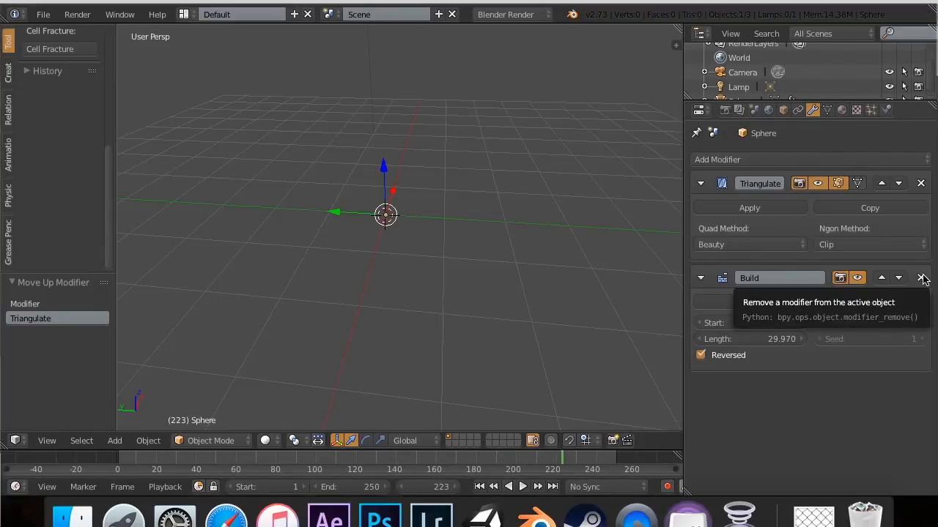
- Apply the Triangulate modifier, then play, pause and resume the reversed build animation
click(921, 184)
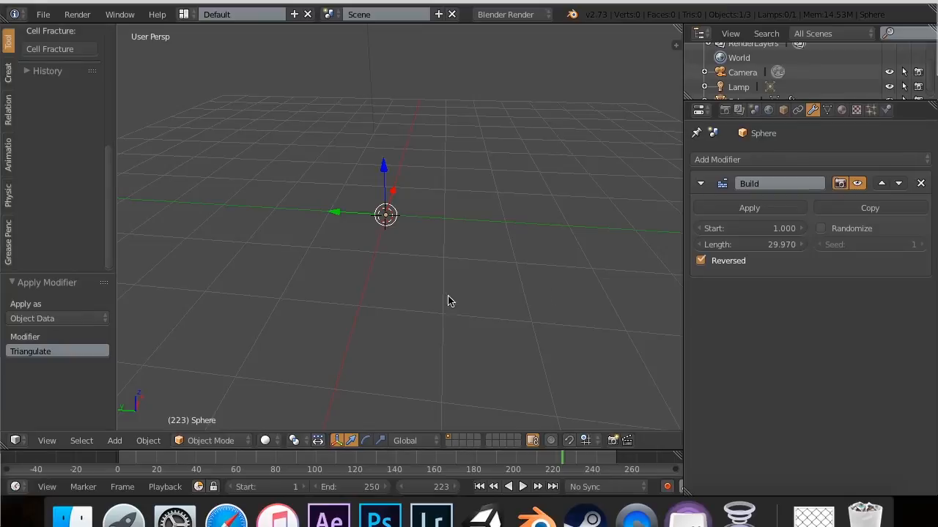
click(522, 486)
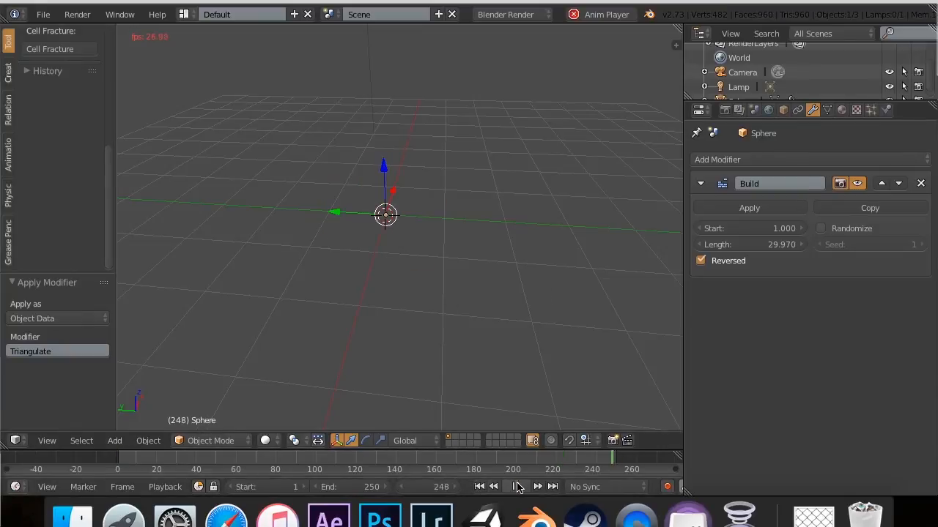
click(523, 486)
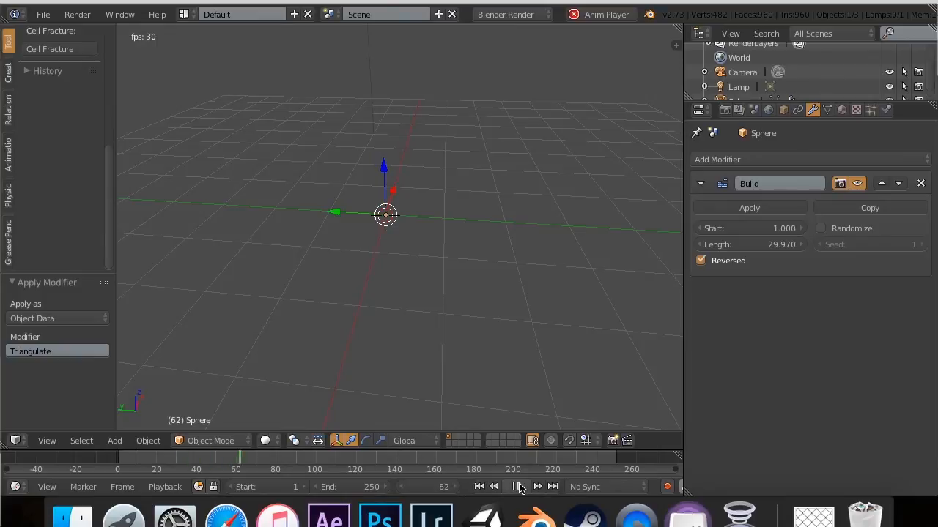
click(516, 486)
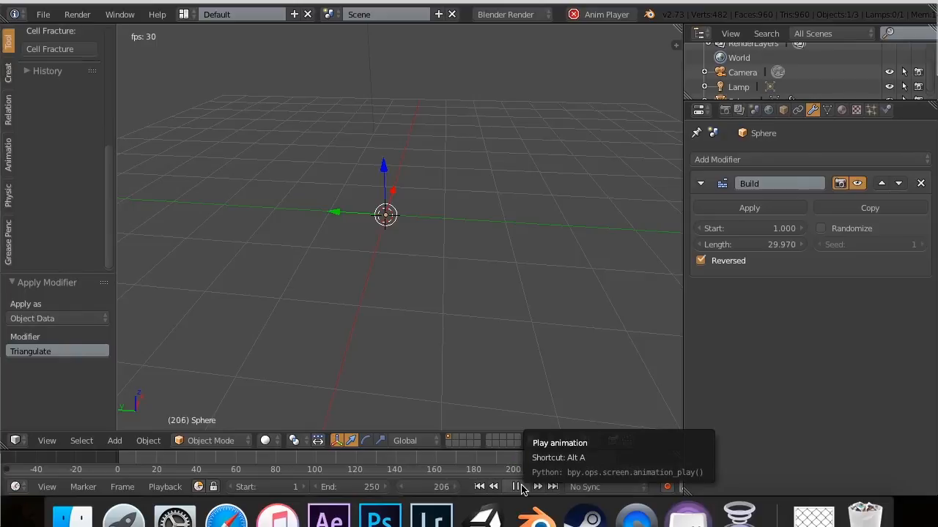
click(515, 486)
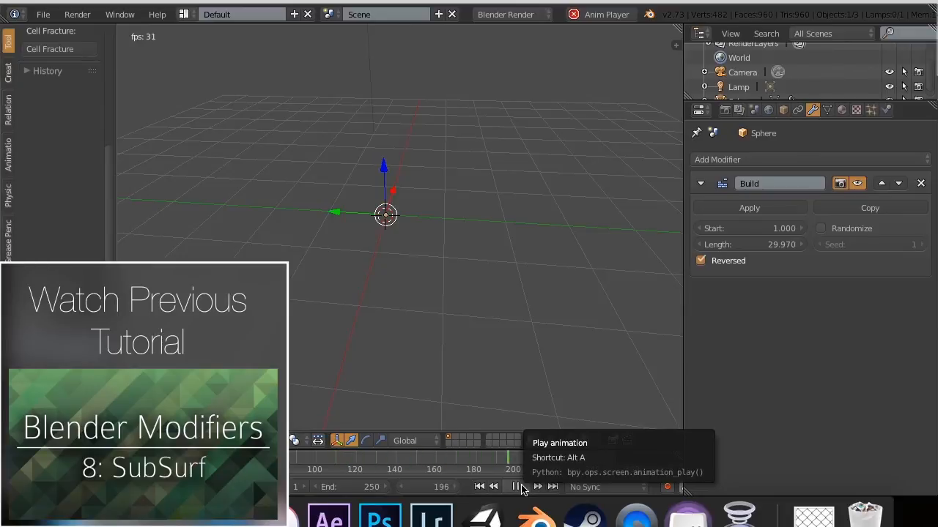
click(517, 486)
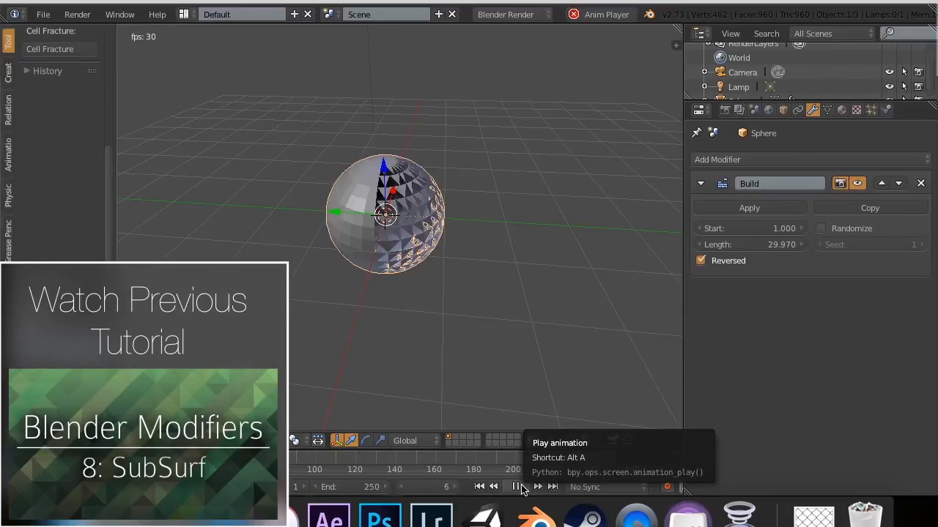
click(516, 487)
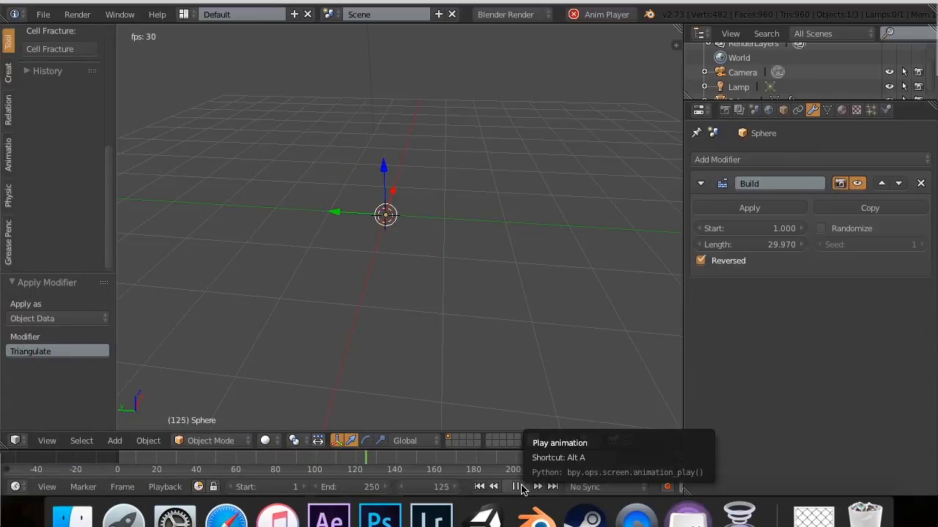
click(517, 486)
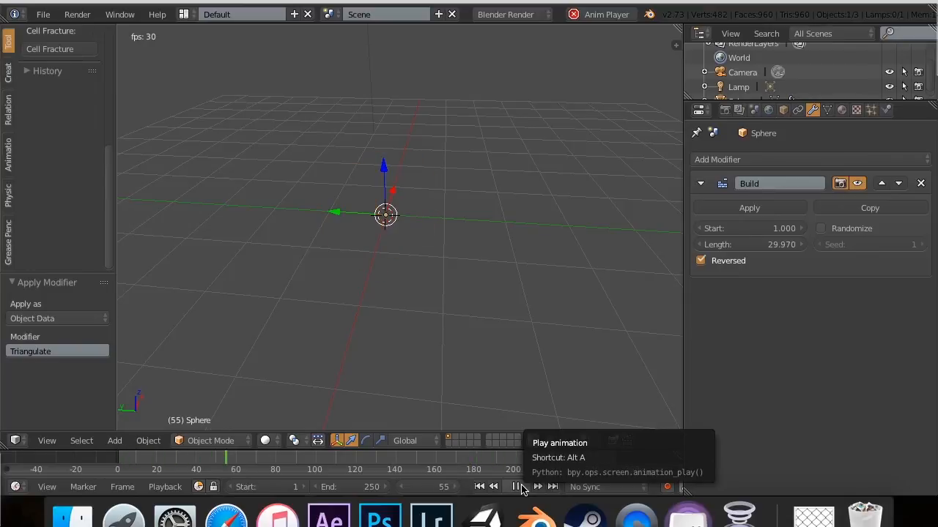
click(515, 487)
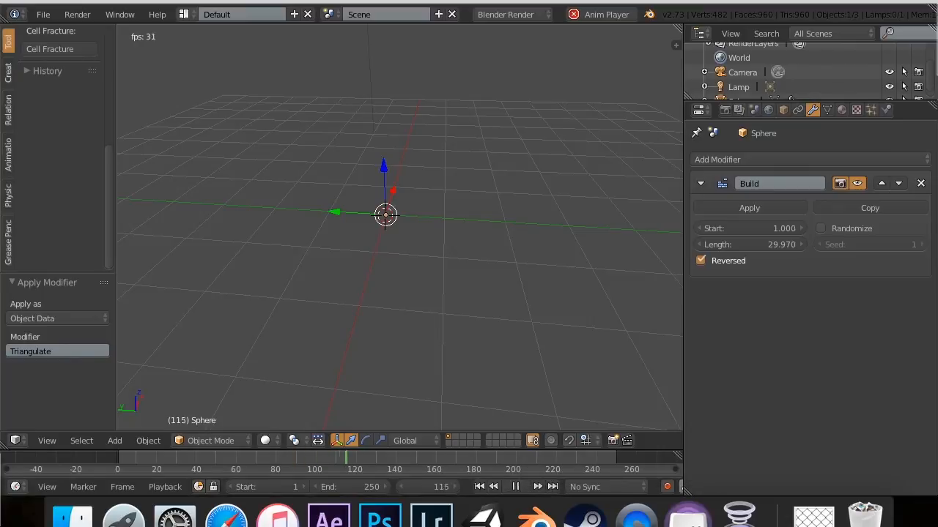